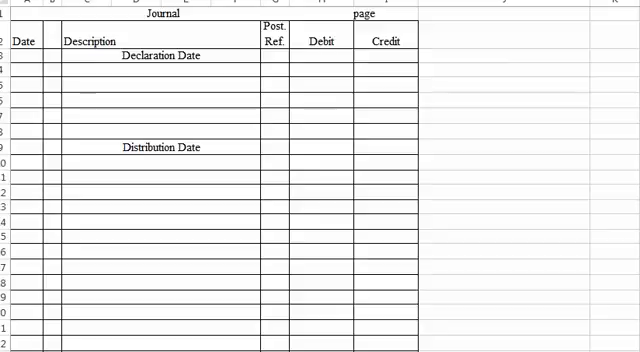
{"action": "mouse_move", "coordinate": [221, 306]}
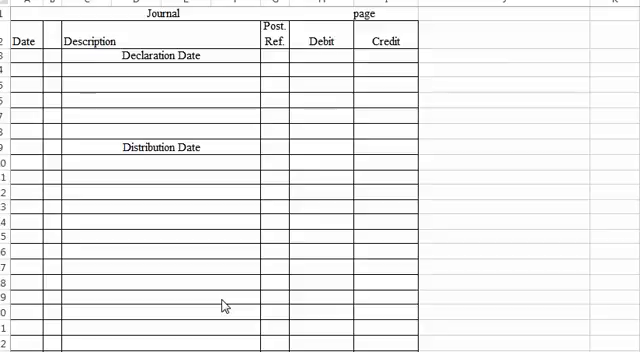
{"action": "mouse_move", "coordinate": [34, 85]}
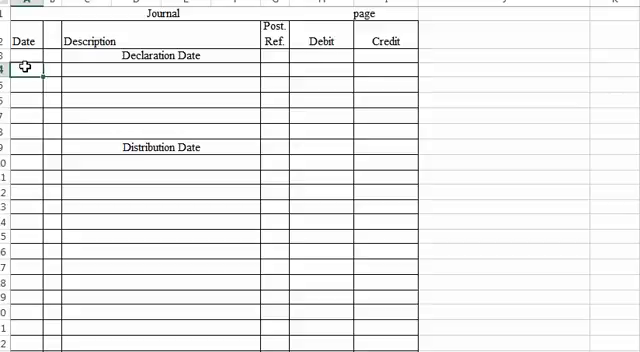
- Enter the April 1 date and the Retained earnings description for the declaration line
{"action": "type", "text": "2026"}
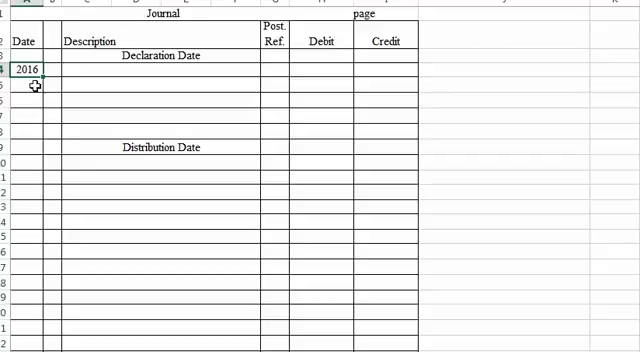
{"action": "type", "text": "Apr"}
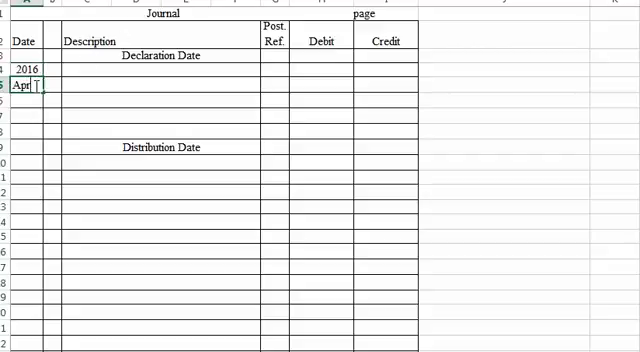
{"action": "type", "text": "1"}
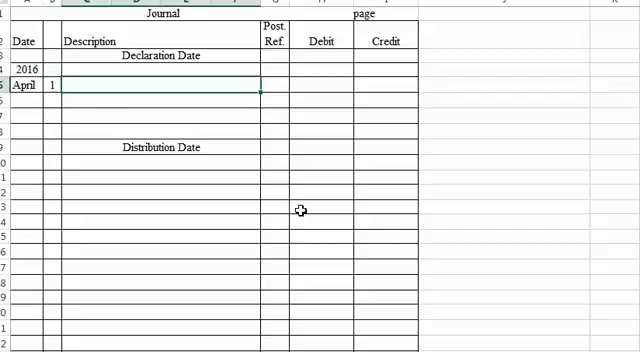
{"action": "mouse_move", "coordinate": [378, 240]}
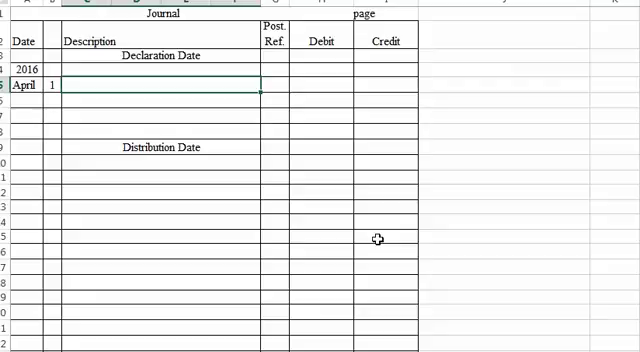
{"action": "type", "text": "Re"}
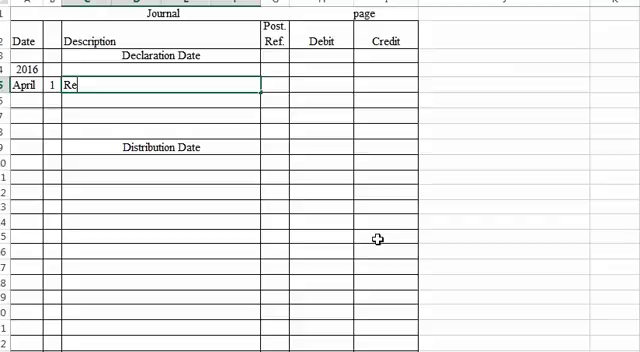
{"action": "type", "text": "tained e"}
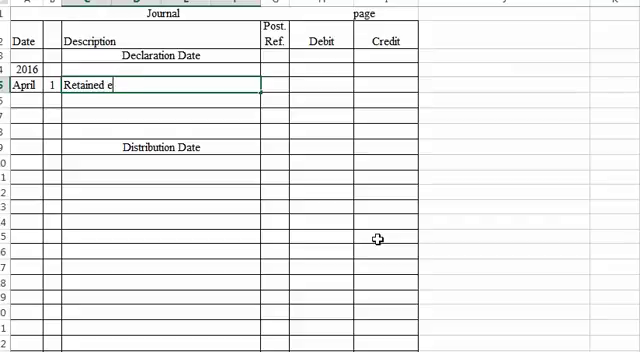
{"action": "type", "text": "arnings"}
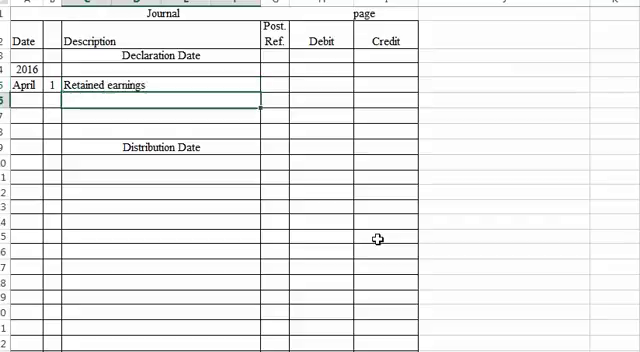
- Enter the Retained earnings debit as =(3000000*.1)*30, giving 9,000,000
{"action": "left_click", "coordinate": [325, 85]}
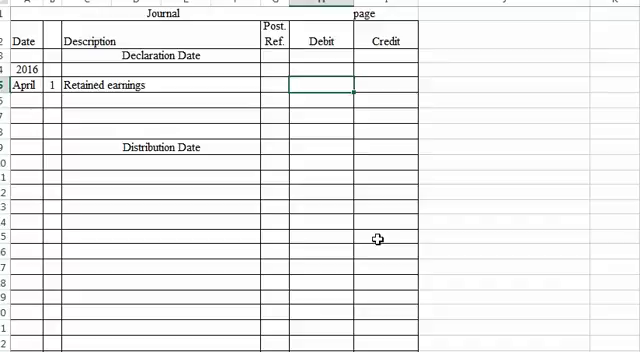
{"action": "type", "text": "=("}
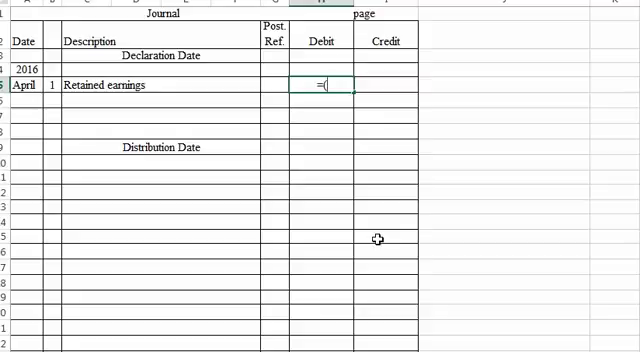
{"action": "type", "text": "300"}
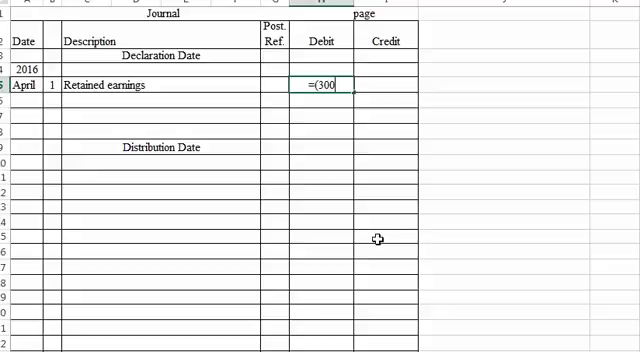
{"action": "type", "text": "0000"}
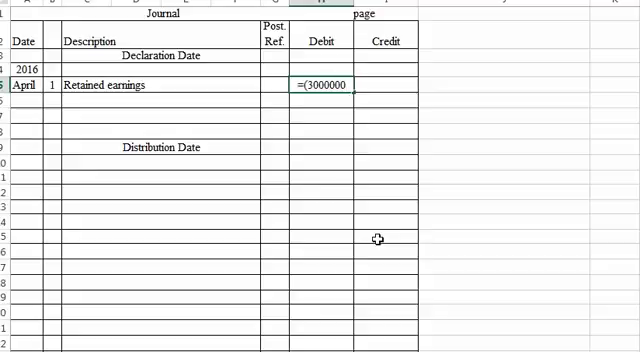
{"action": "type", "text": "*.1)"}
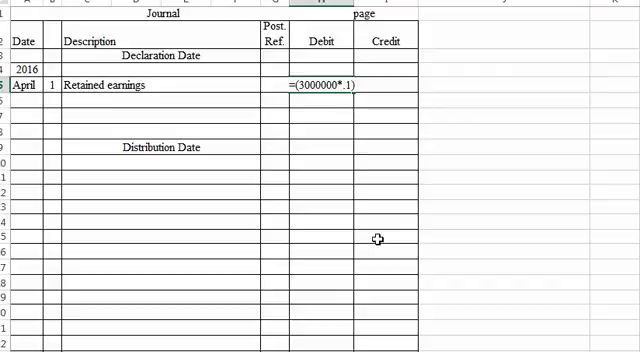
{"action": "type", "text": "*"}
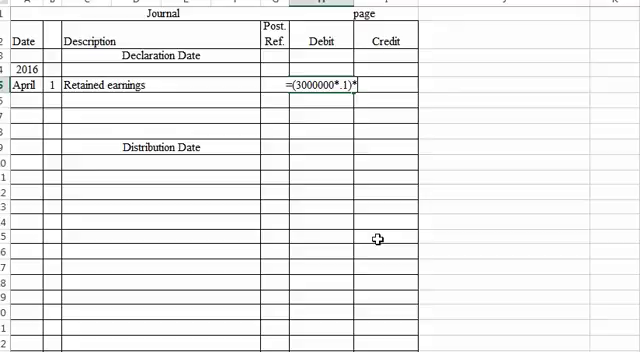
{"action": "type", "text": "30"}
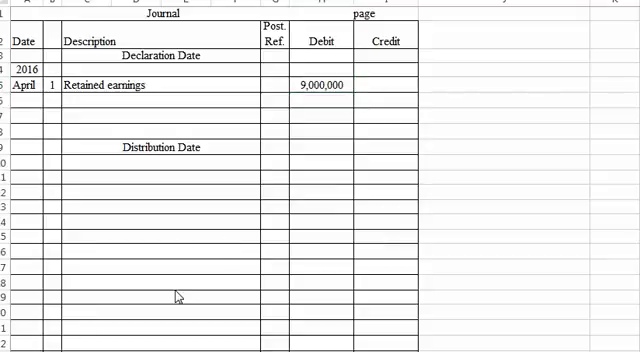
{"action": "mouse_move", "coordinate": [108, 107]}
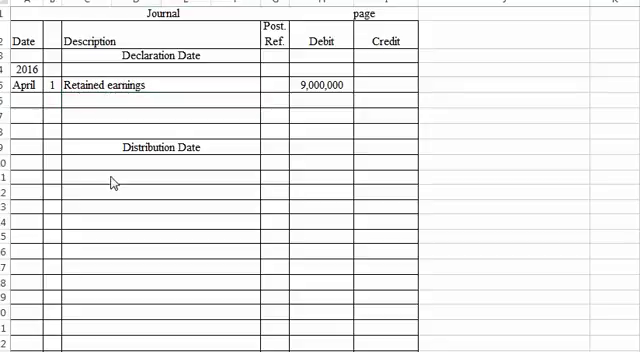
- Add the 'Common stock dividends distributable' description below Retained earnings
{"action": "left_click", "coordinate": [155, 113]}
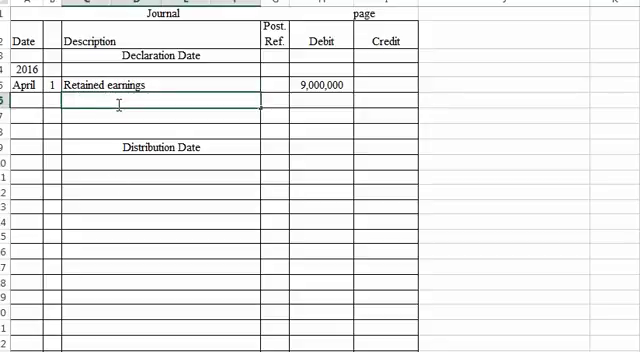
{"action": "type", "text": "Common"}
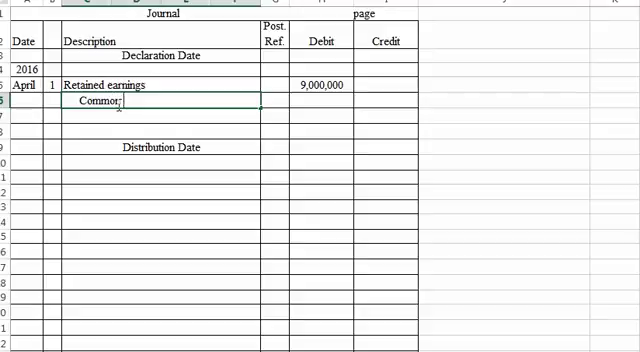
{"action": "type", "text": "stock div"}
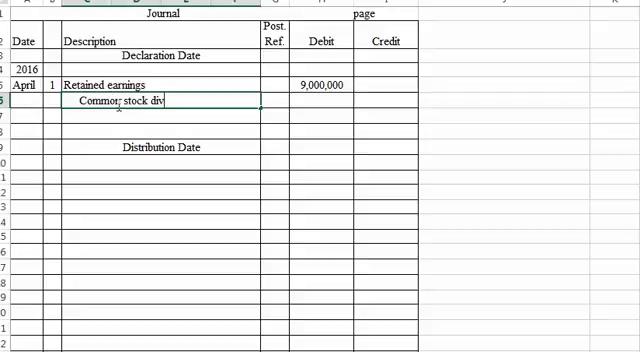
{"action": "type", "text": "idends"}
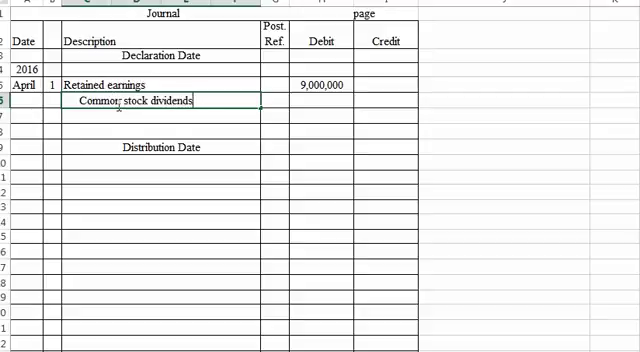
{"action": "type", "text": "distributabl"}
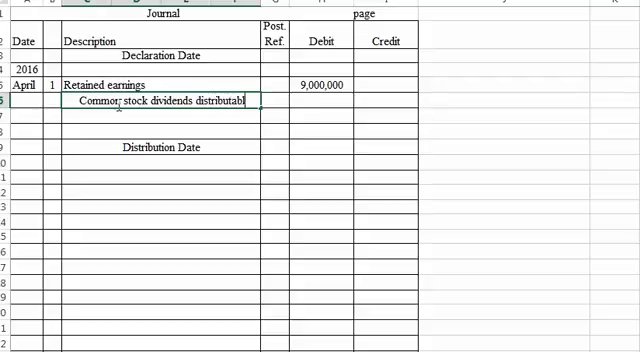
{"action": "type", "text": "e"}
{"action": "left_click", "coordinate": [386, 100]}
{"action": "type", "text": "="}
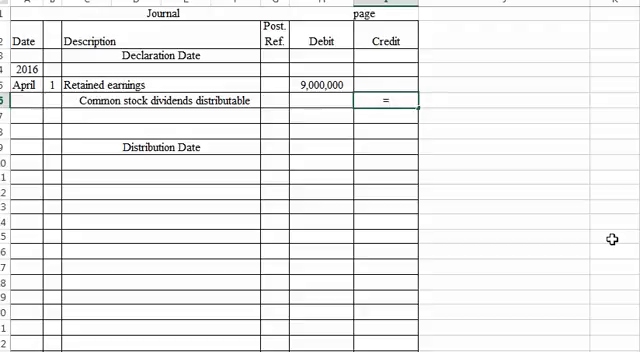
- Enter the credit formula =(3000000*.1)*1 for a $300,000 dividend credit
{"action": "type", "text": "("}
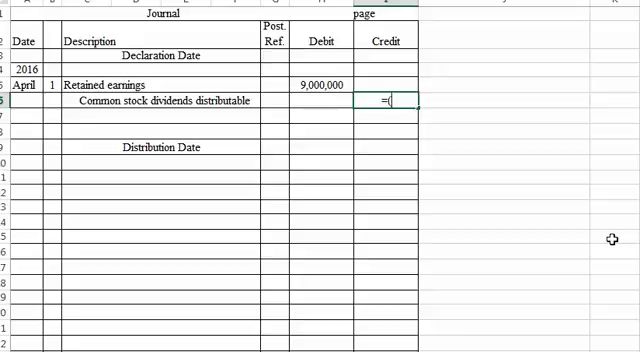
{"action": "type", "text": "3000"}
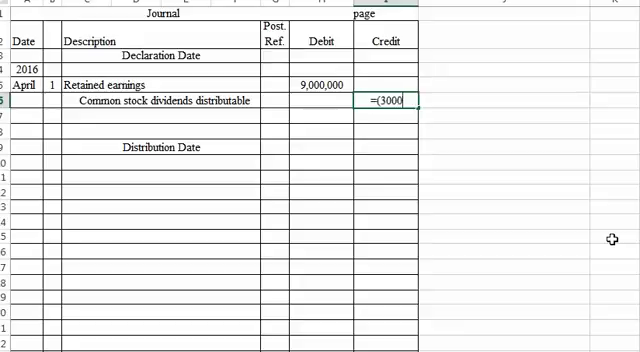
{"action": "type", "text": "000*"}
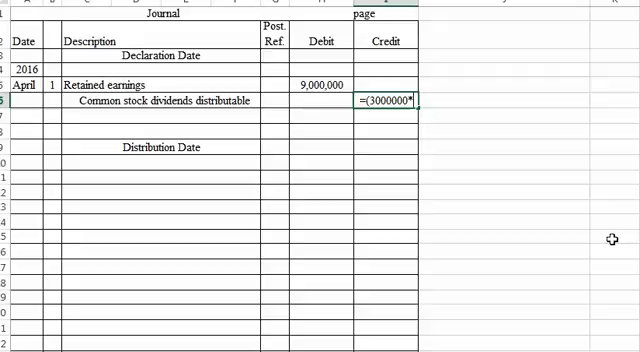
{"action": "type", "text": ".1)"}
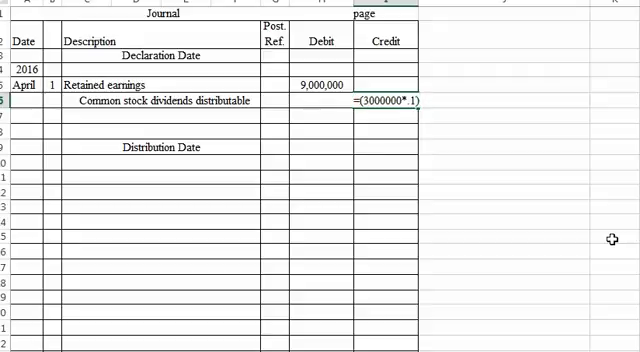
{"action": "type", "text": "*"}
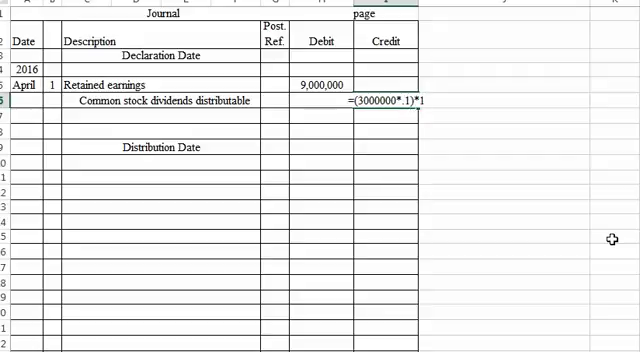
{"action": "key", "text": "Return"}
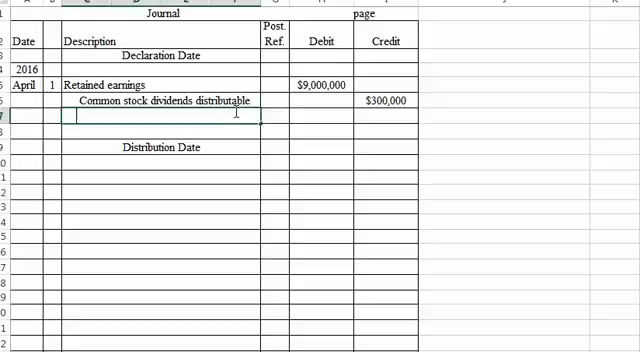
- Add 'Paid-in capital in excess of par - C/S' crediting 8,700,000, and date the June entry
{"action": "type", "text": "Pai"}
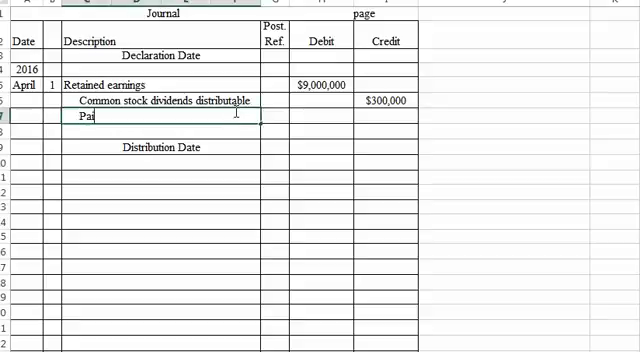
{"action": "type", "text": "d-"}
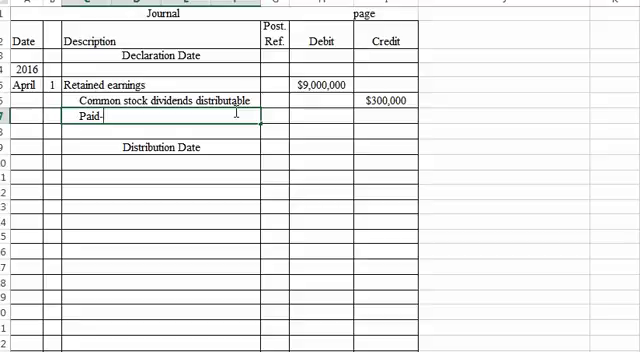
{"action": "type", "text": "in capit"}
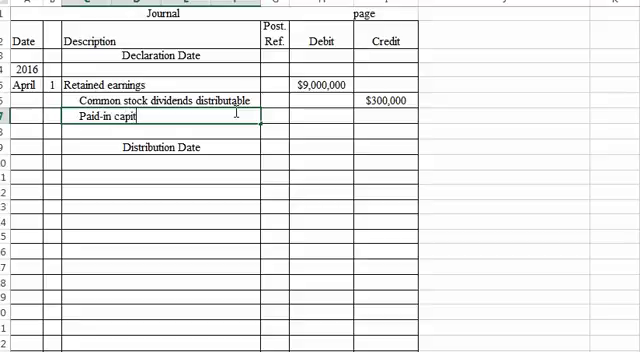
{"action": "type", "text": "al in"}
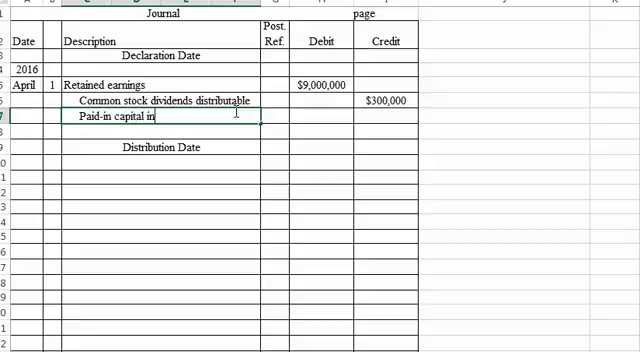
{"action": "type", "text": "excess"}
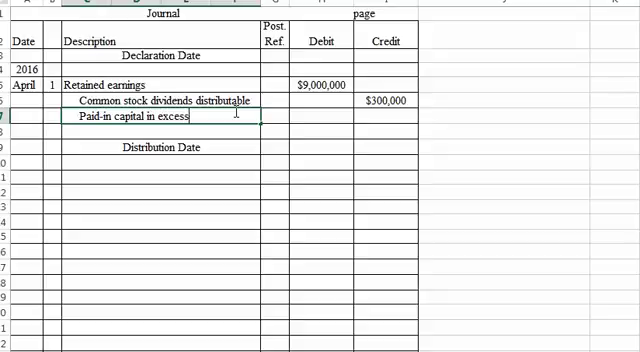
{"action": "type", "text": "of par -"}
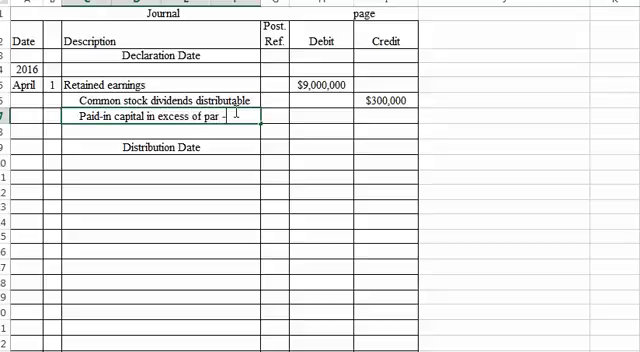
{"action": "type", "text": "C/S"}
{"action": "left_click", "coordinate": [386, 116]}
{"action": "type", "text": "=H5-I6"}
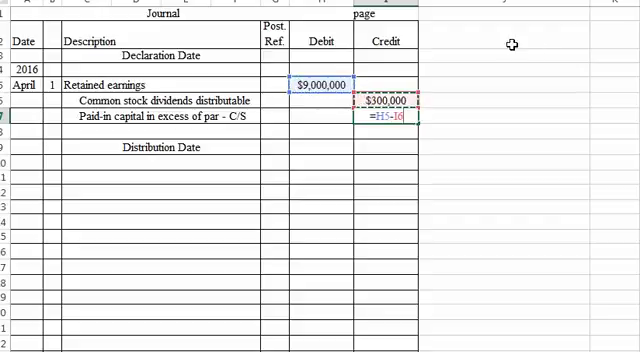
{"action": "key", "text": "Return"}
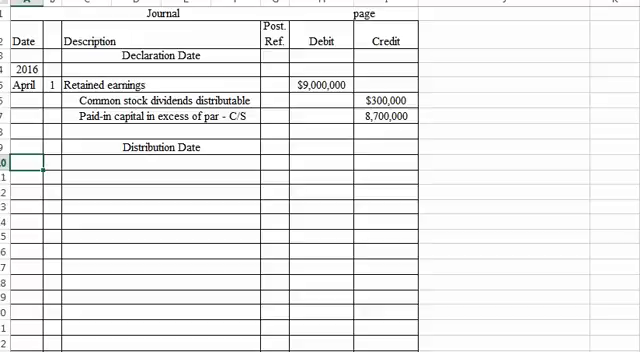
{"action": "type", "text": "June"}
{"action": "left_click", "coordinate": [51, 162]}
{"action": "type", "text": "1"}
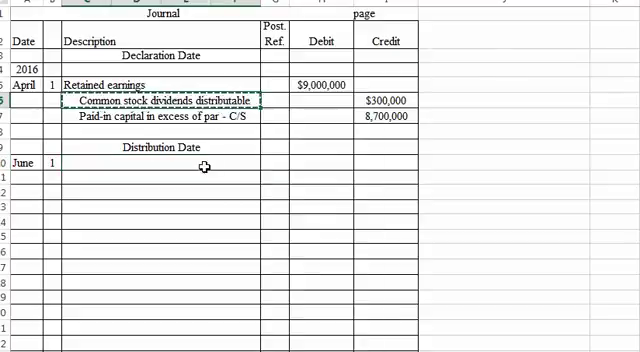
- Debit Common stock dividends distributable 300 and credit Common stock 300 for June 1
{"action": "type", "text": "Common stock dividends distributable"}
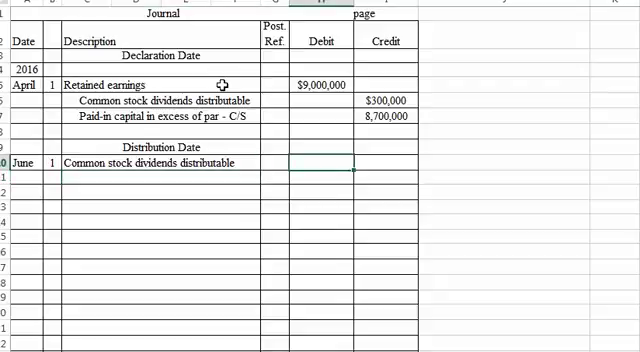
{"action": "type", "text": "300,000"}
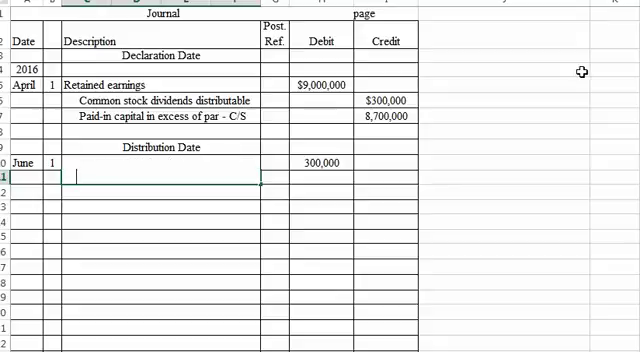
{"action": "type", "text": "Common stock"}
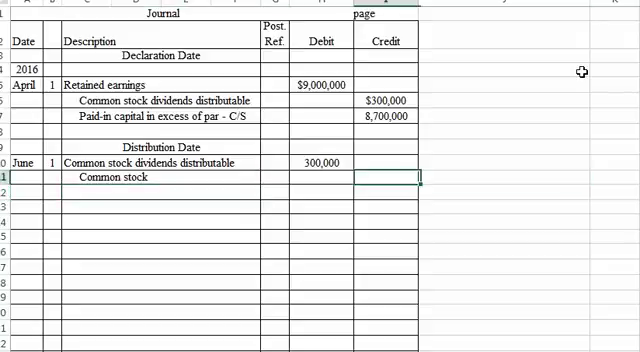
{"action": "type", "text": "300,000"}
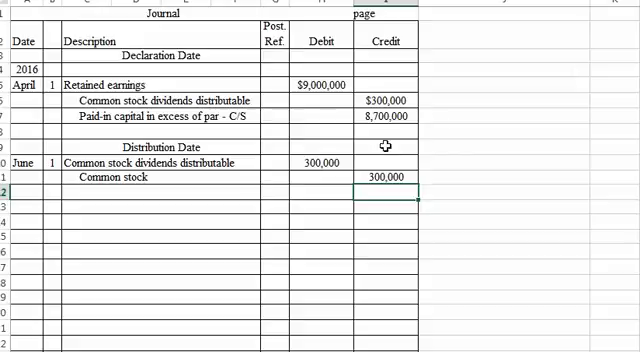
{"action": "mouse_move", "coordinate": [307, 281]}
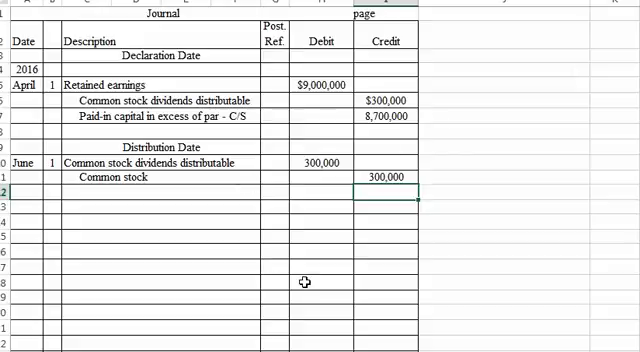
{"action": "left_click", "coordinate": [320, 281]}
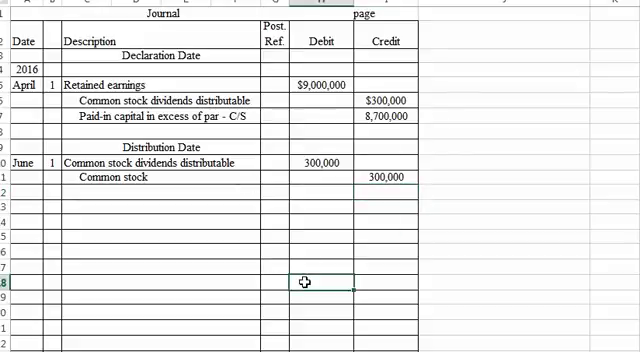